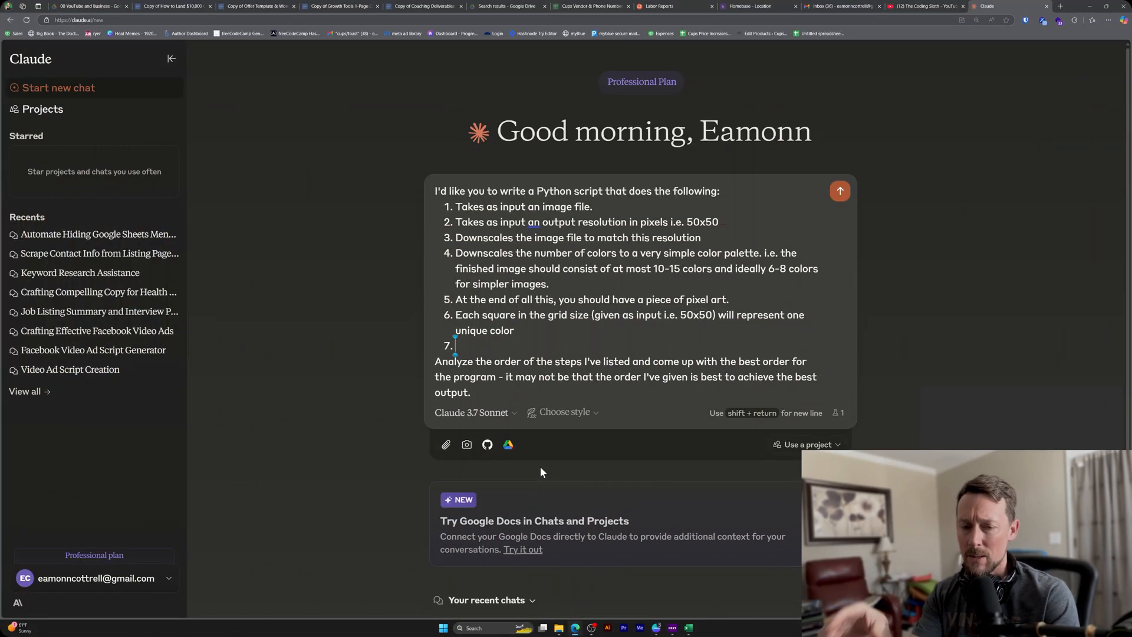
# - Send Claude the pixel-art prompt: numbered grid cells, title, and one-row-per-color key
pyautogui.write('Create a color key for each color used. i.e. 1 = blue, 2 = red, etc')
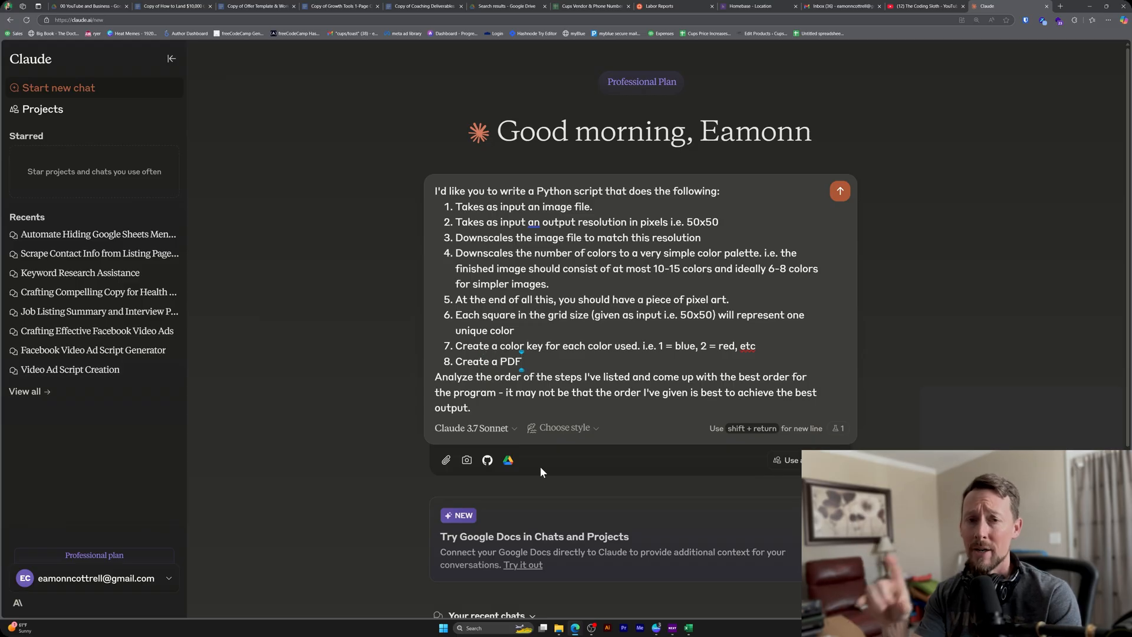
pyautogui.write('of the grid')
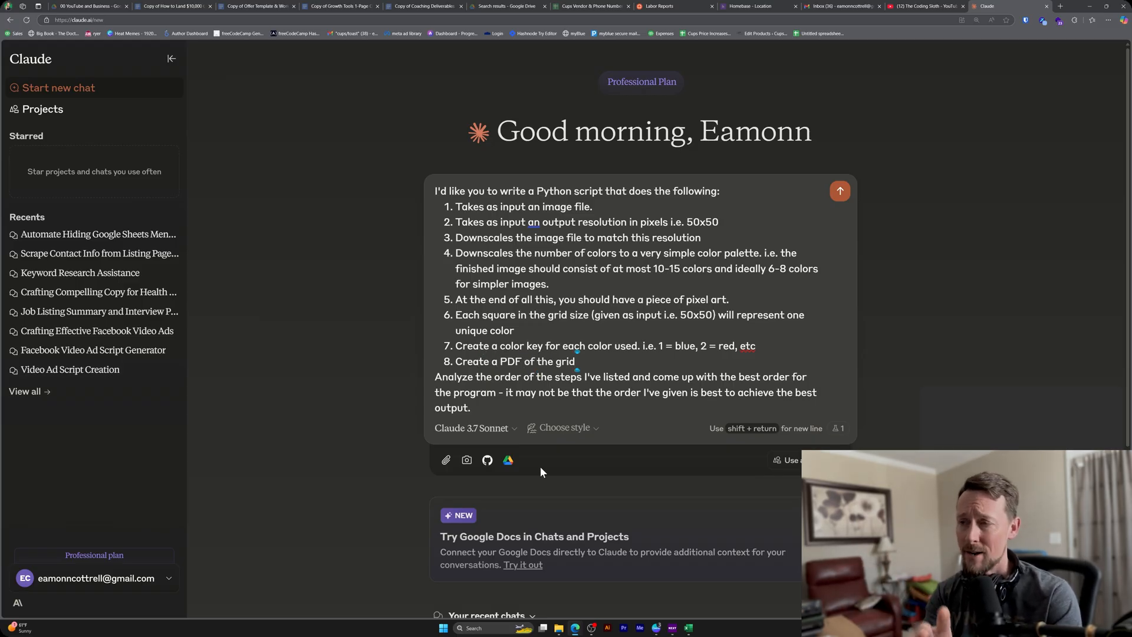
pyautogui.write('WITHOUT the colors. Instead, each cell should have a number printed in it representing what number should go there.')
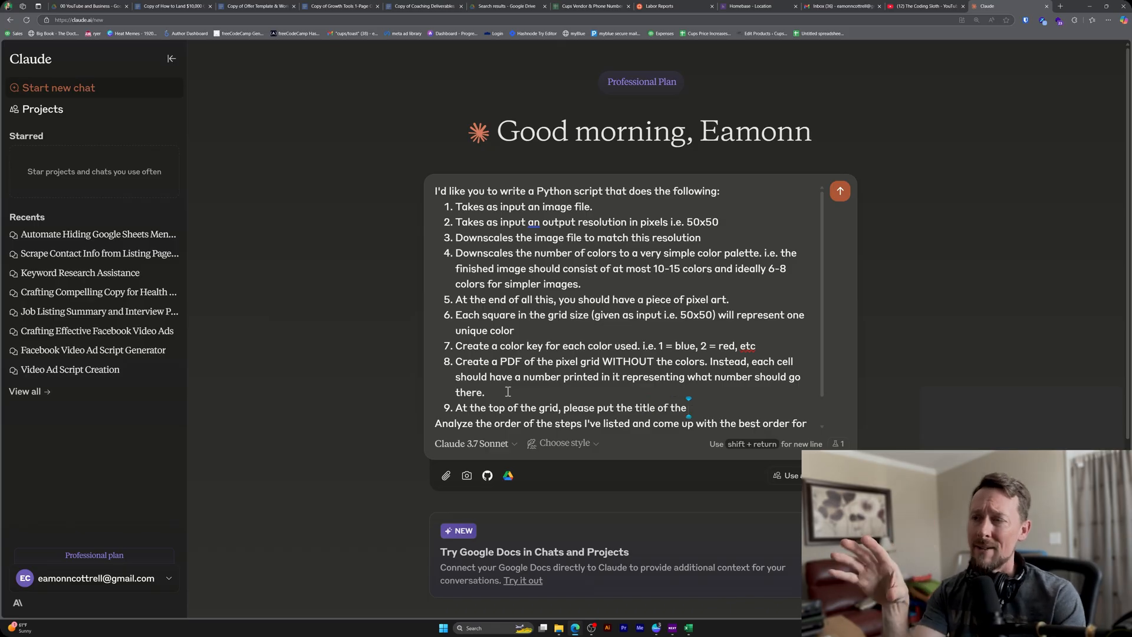
pyautogui.write('Takes a title for the piece as input')
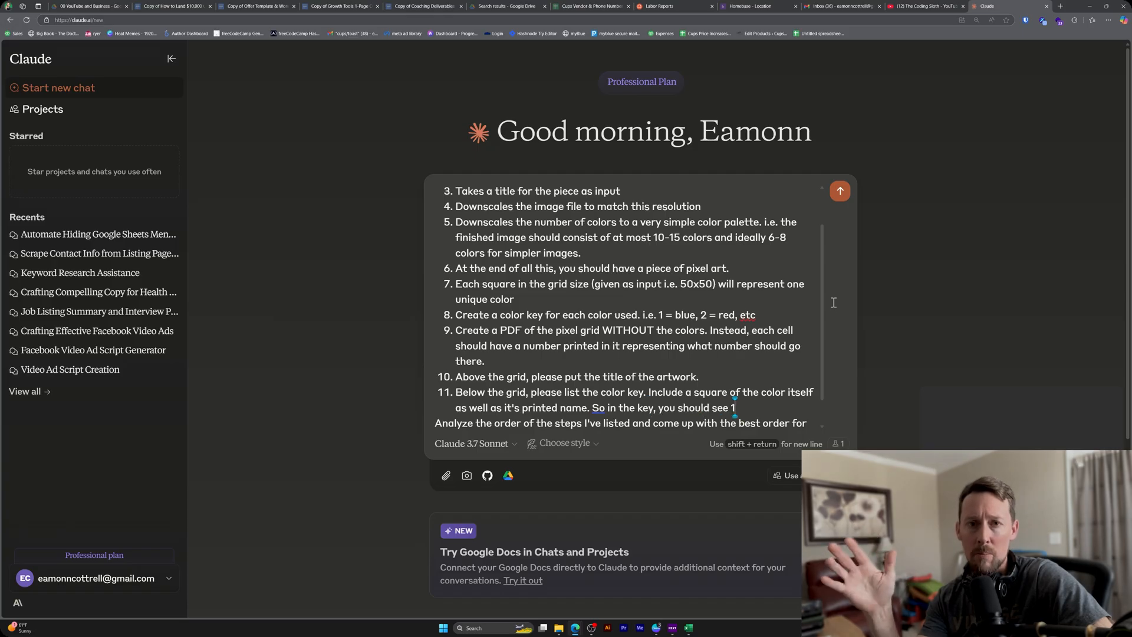
pyautogui.write(', blue, <a blue cell>')
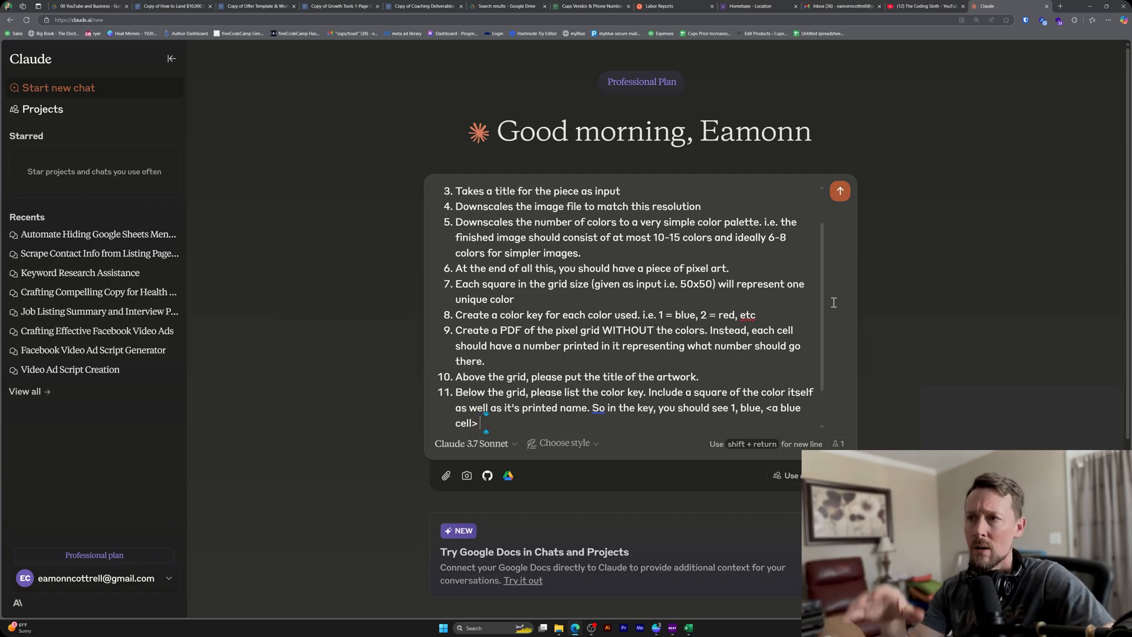
pyautogui.write('all on one row followed by the next color 2, red, <a red cell> ...and so forth.')
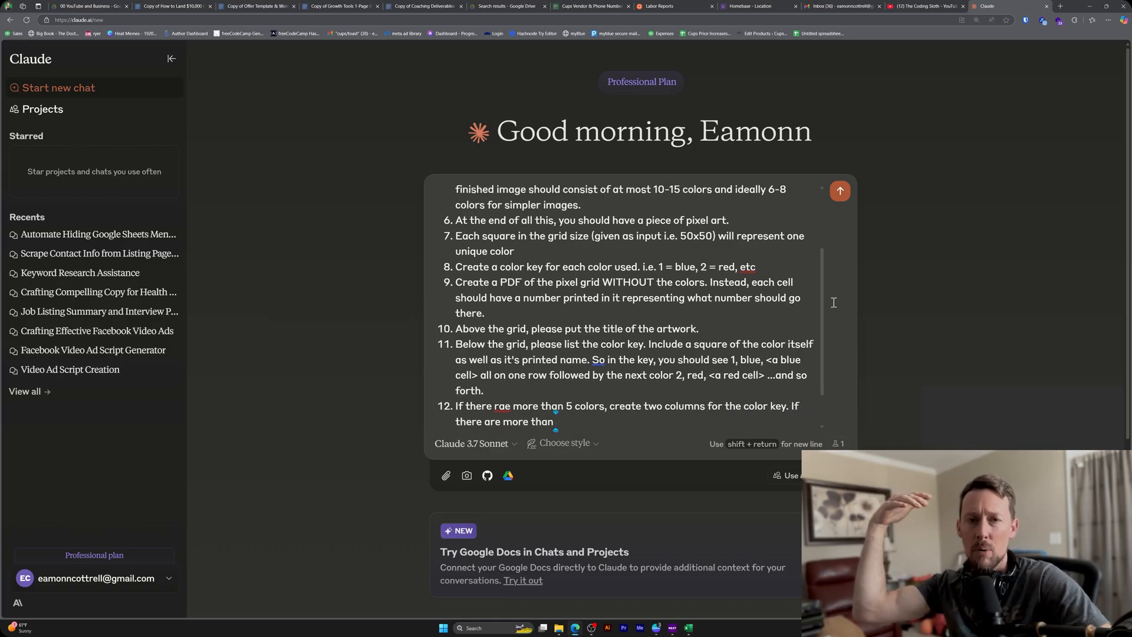
pyautogui.click(840, 191)
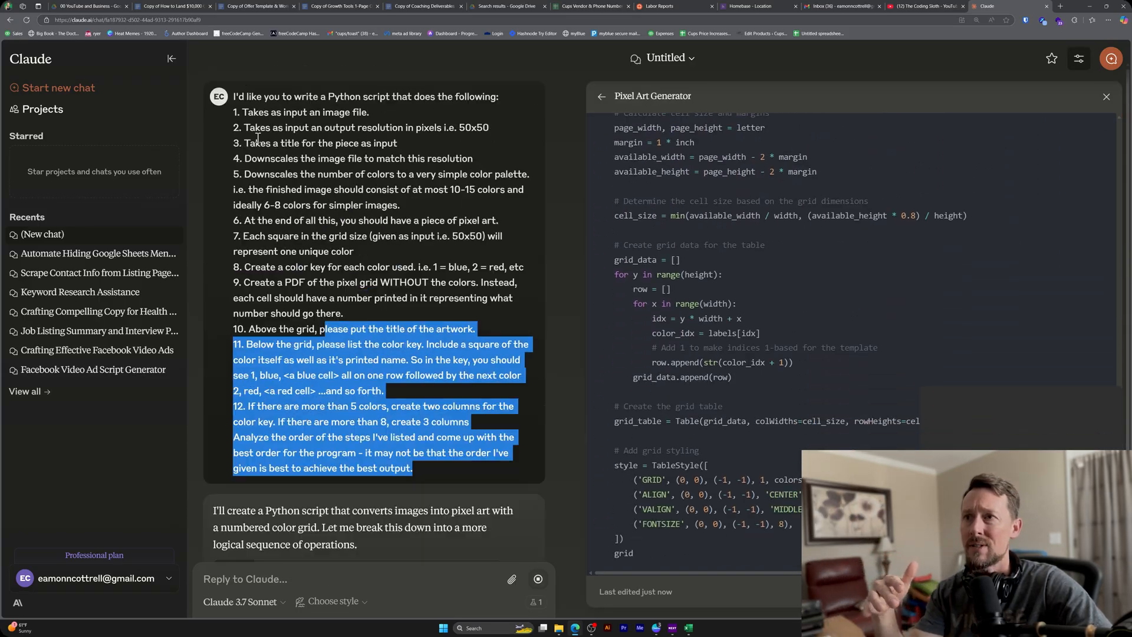
# - Send the pixel-art prompt in a new Claude chat with its numbering fixed
pyautogui.click(1060, 6)
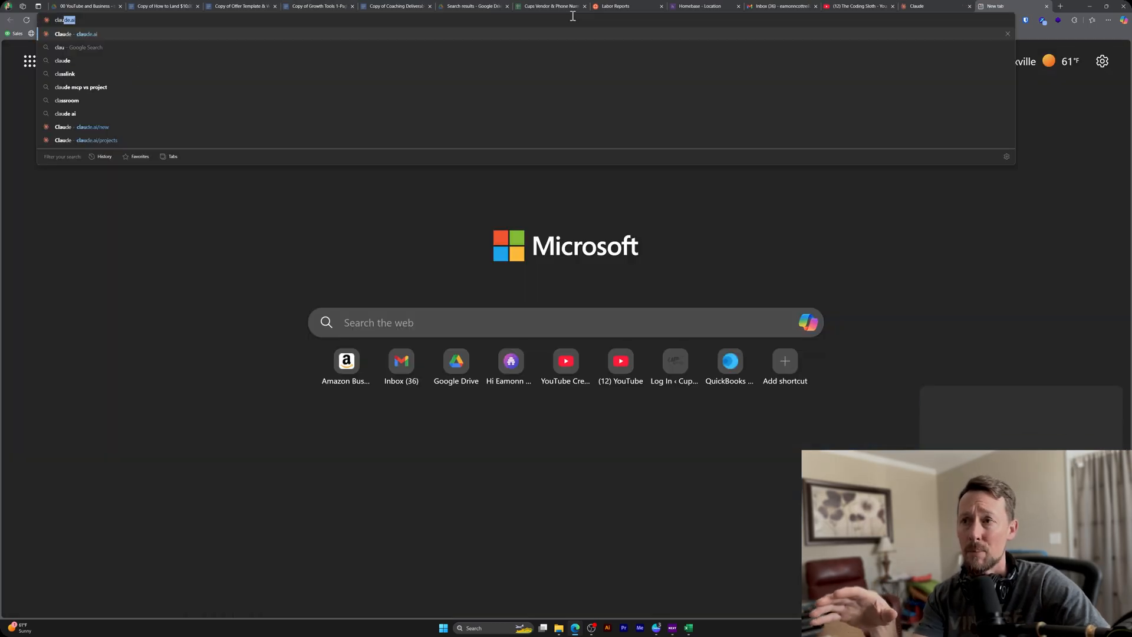
pyautogui.click(81, 126)
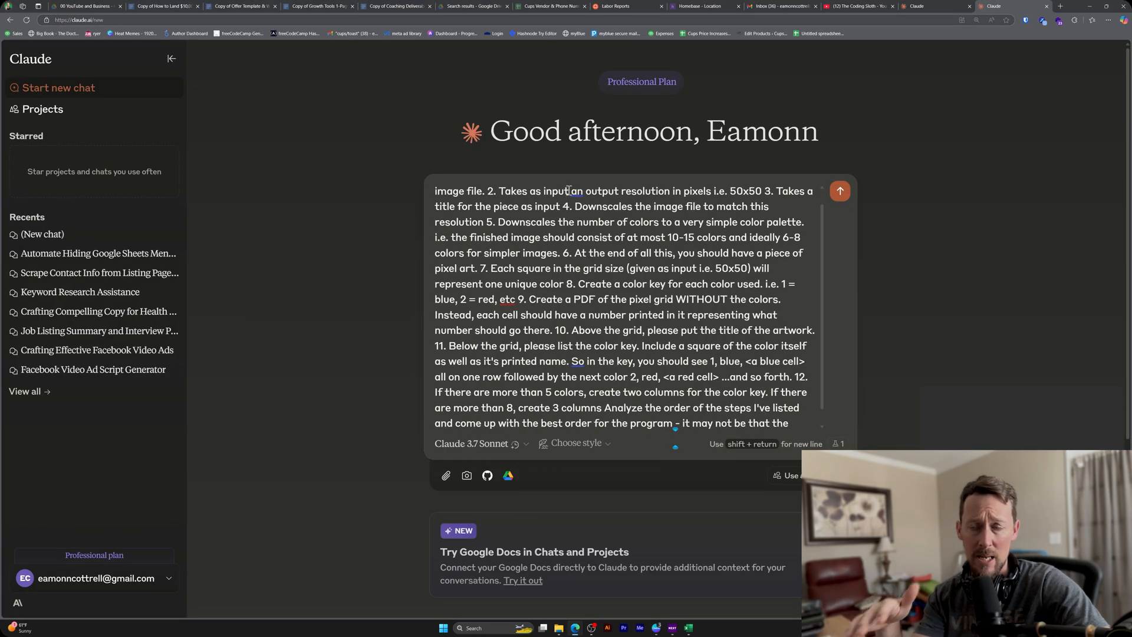
pyautogui.scroll(3)
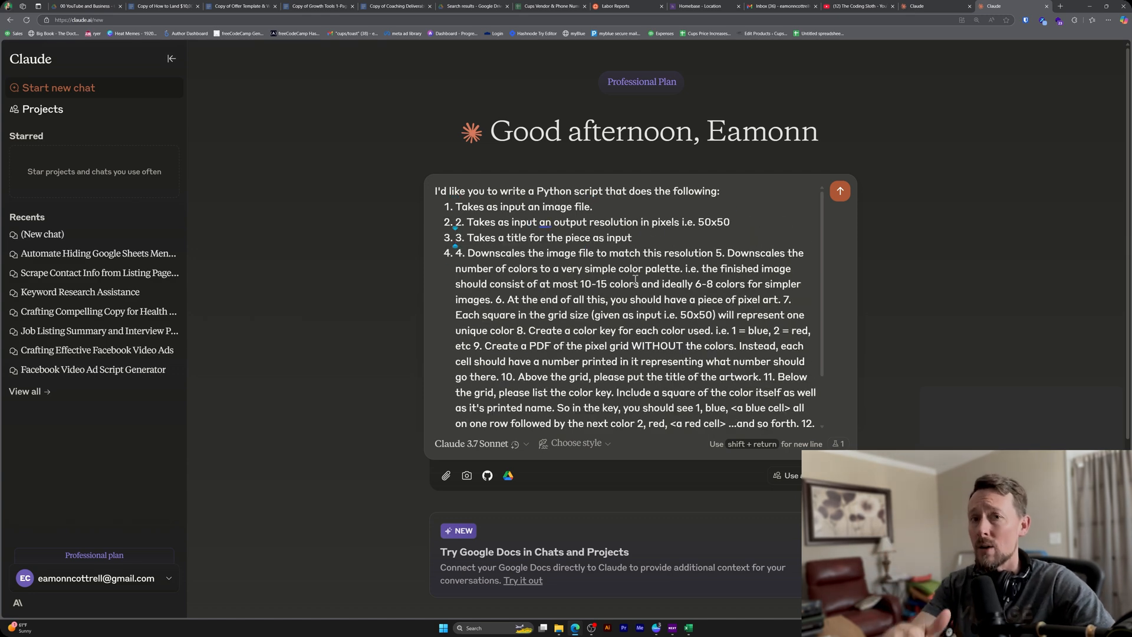
pyautogui.click(840, 191)
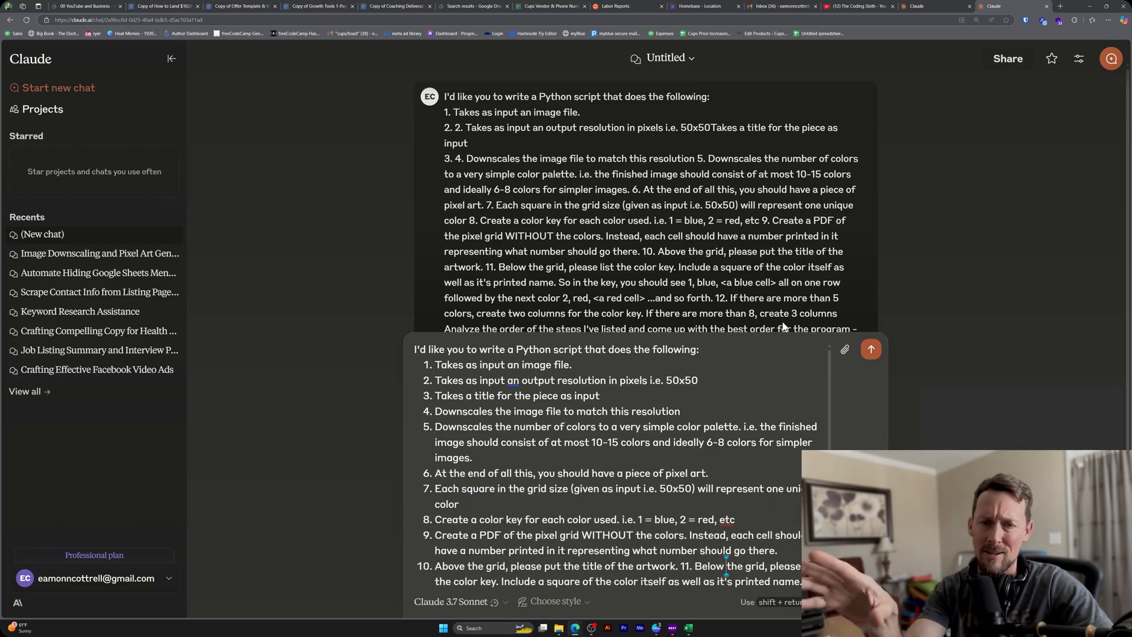
pyautogui.scroll(-3)
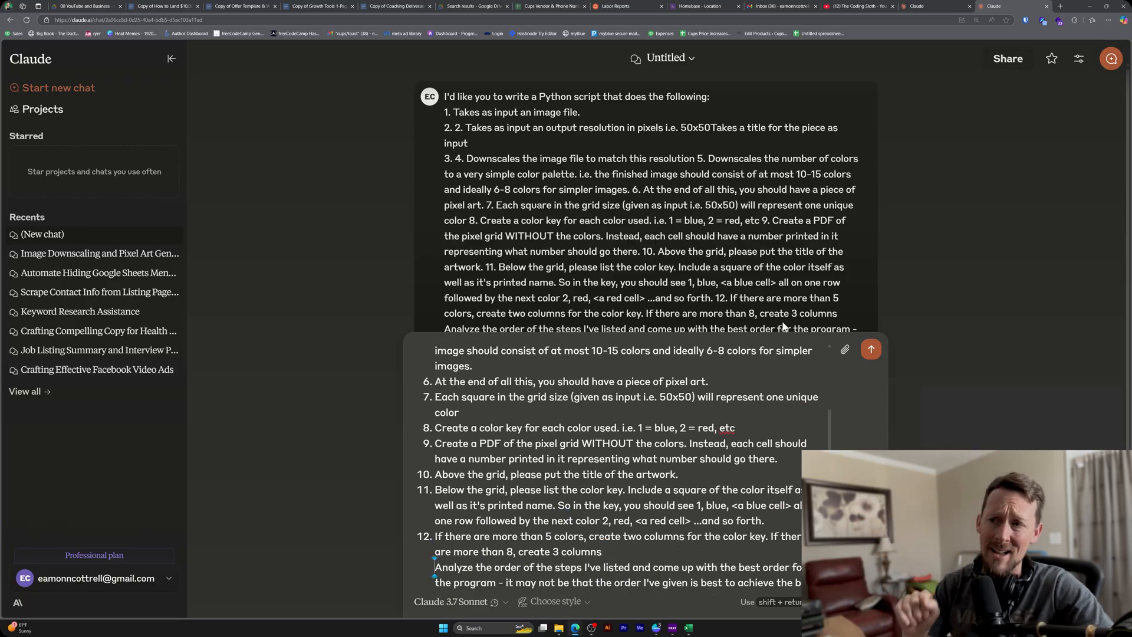
pyautogui.click(870, 350)
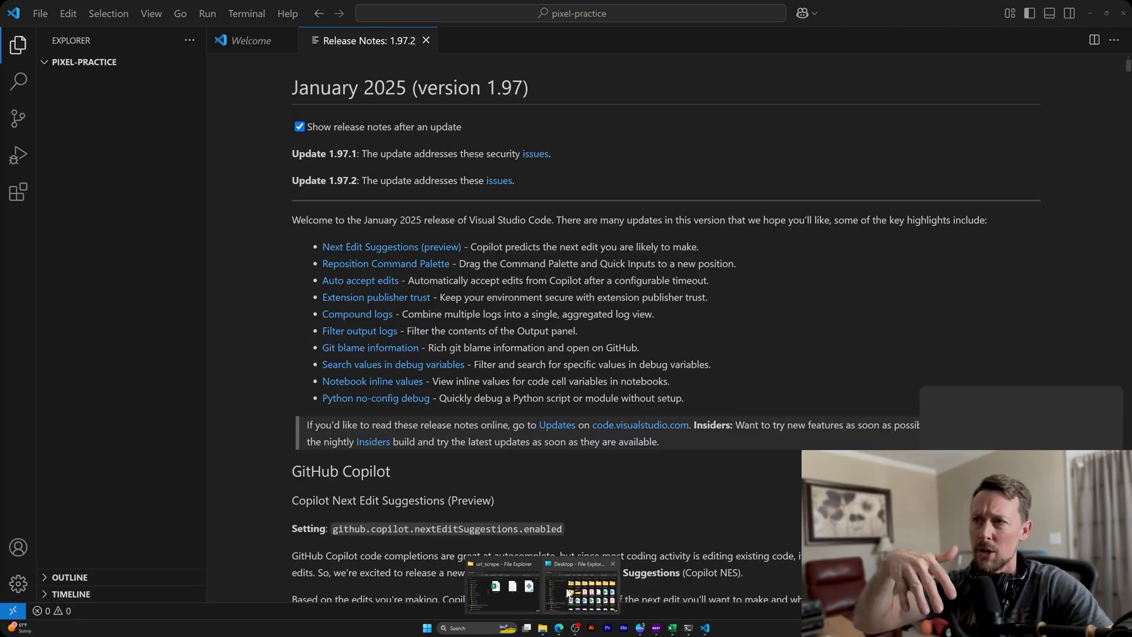
# - Add a new file to pixel-practice and save the balloon test image
pyautogui.click(426, 40)
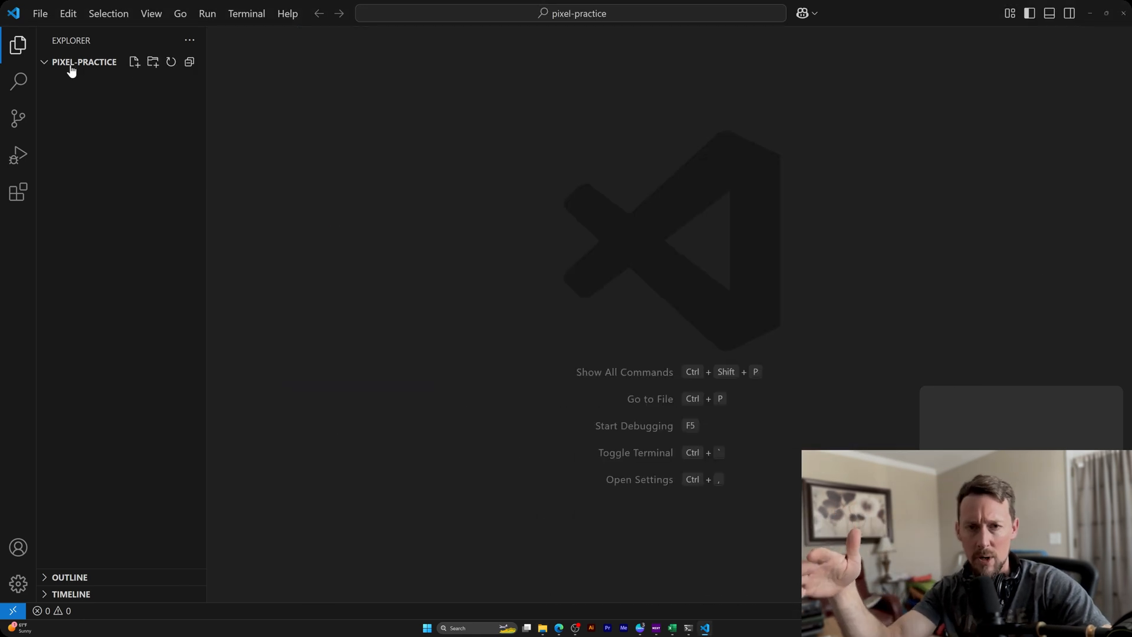
pyautogui.click(112, 78)
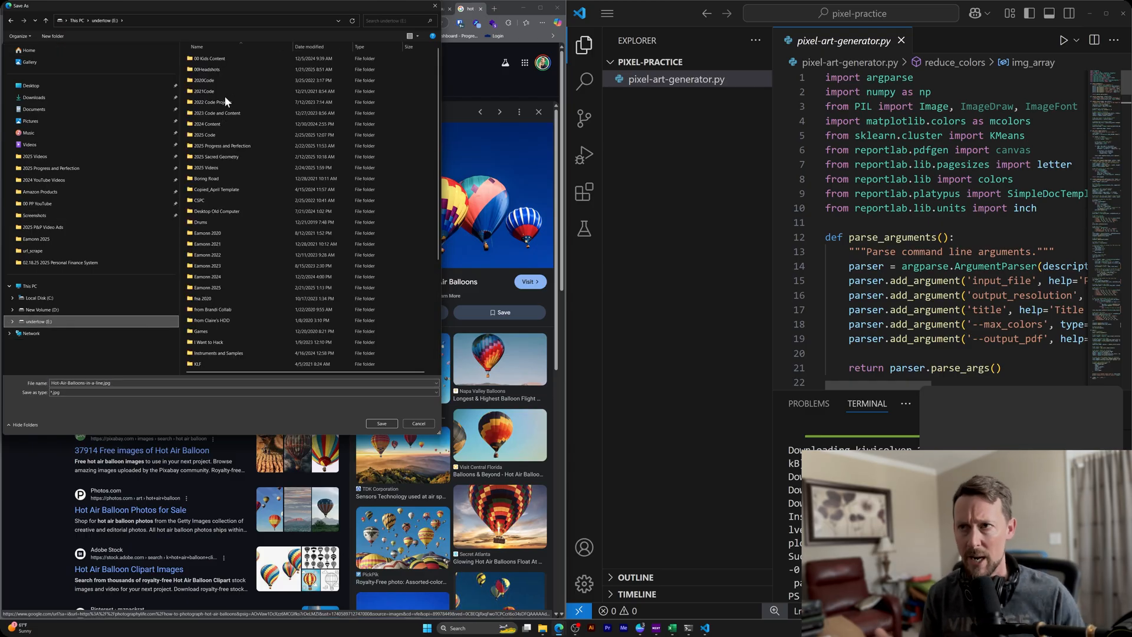
pyautogui.click(382, 424)
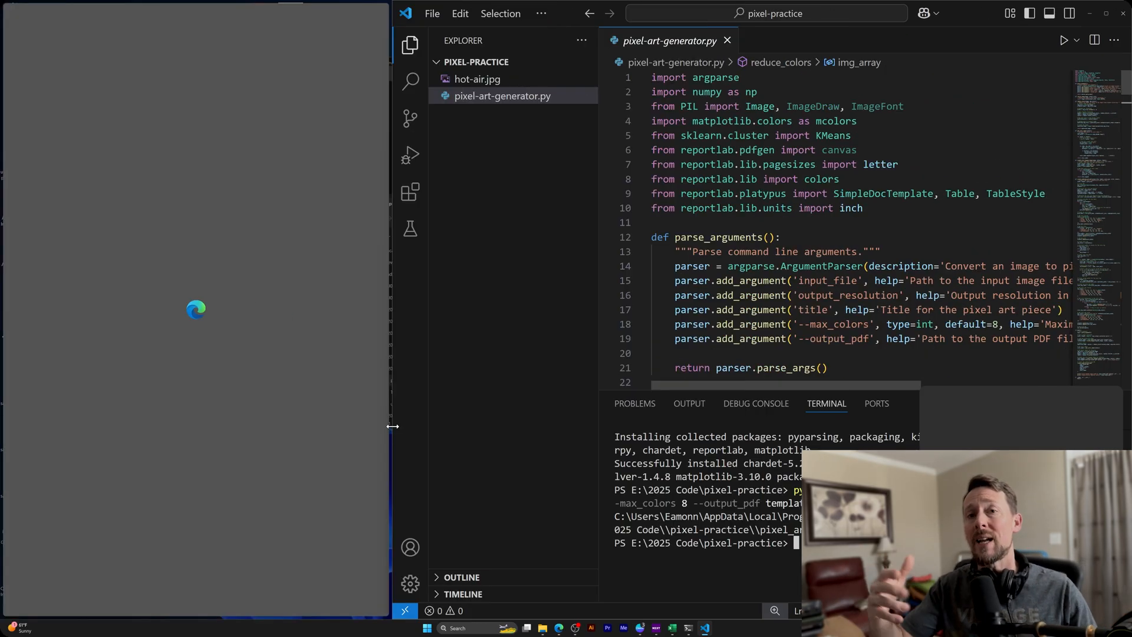
pyautogui.click(196, 309)
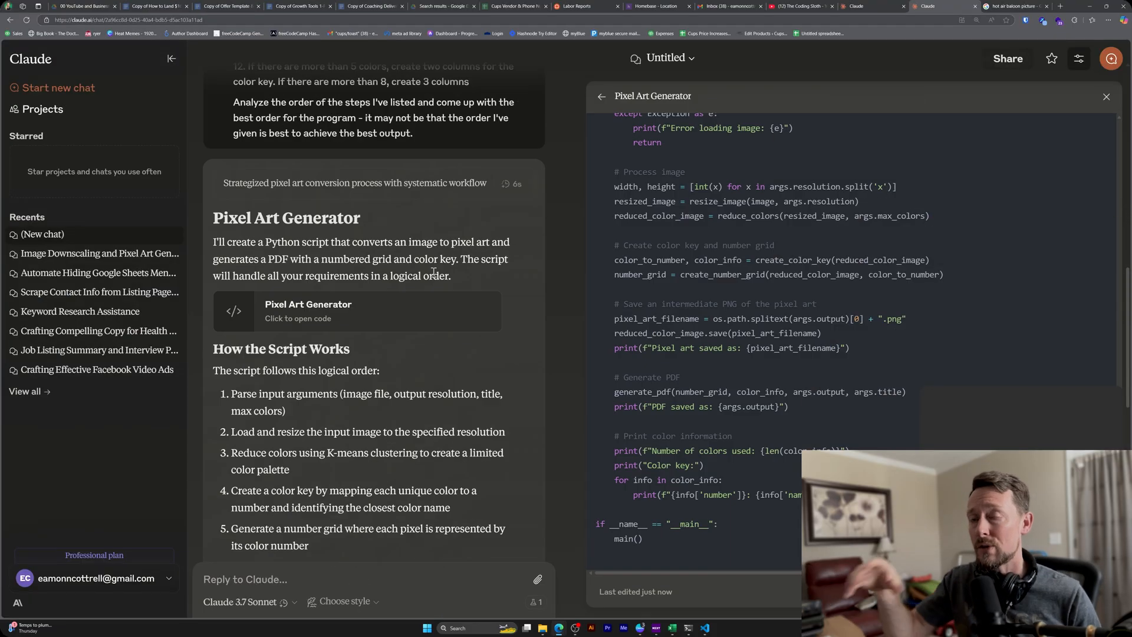
# - Scroll through Claude's generated Pixel Art Generator script
pyautogui.scroll(-3)
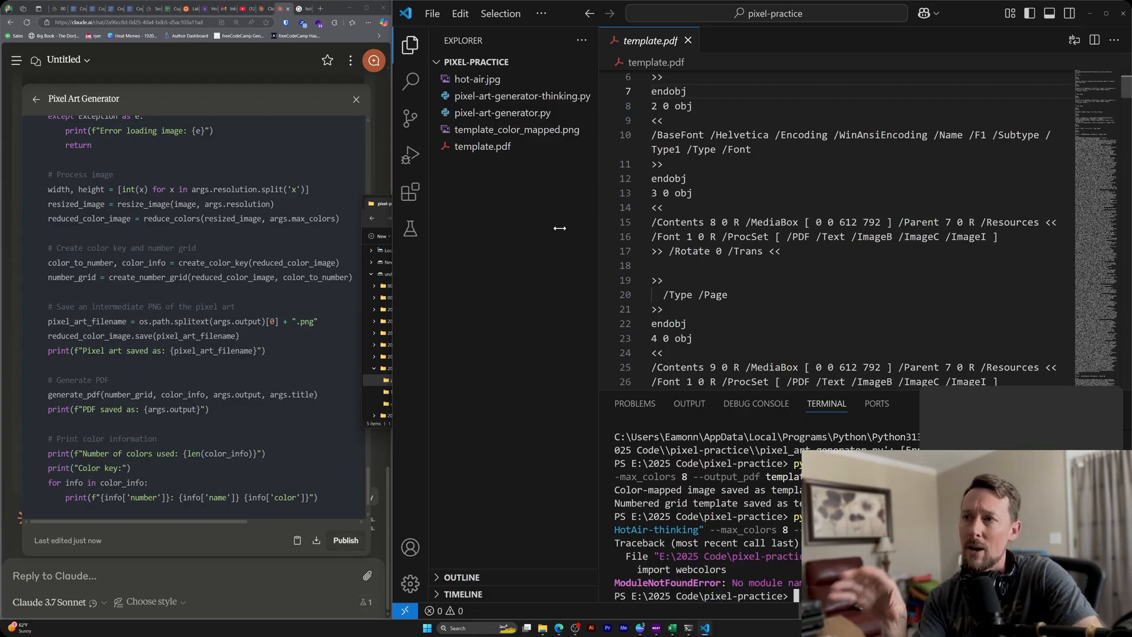
# - Open the generated my_pixel_art.pdf to view its named color key
pyautogui.click(521, 95)
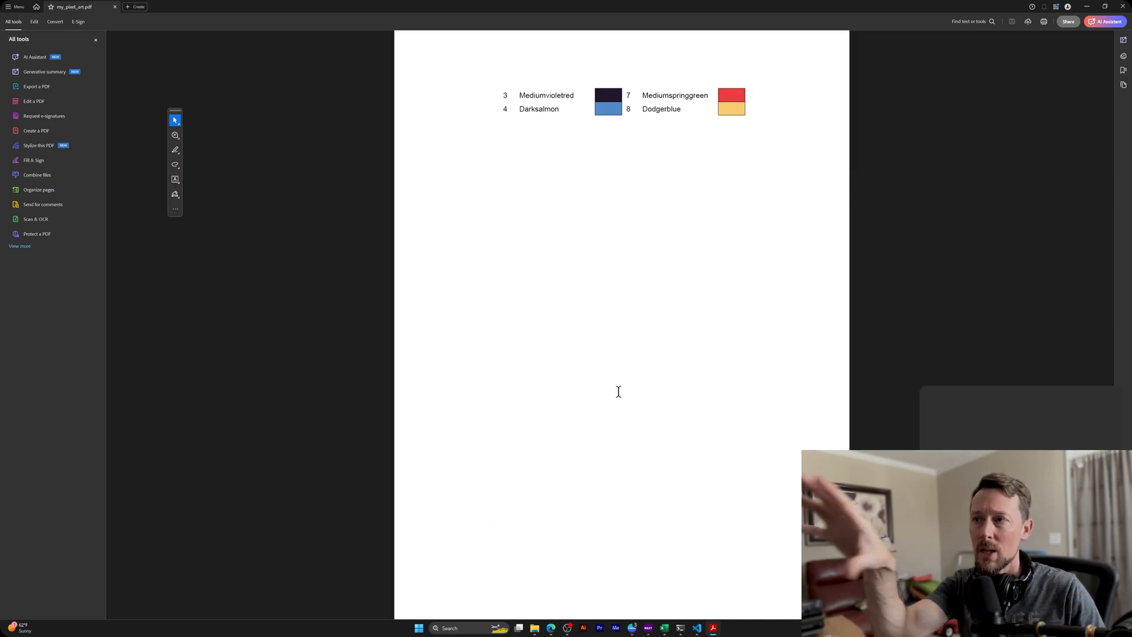
# - Return to the Claude chat and start typing 'Please keep' to request a colored-grid page
pyautogui.click(146, 7)
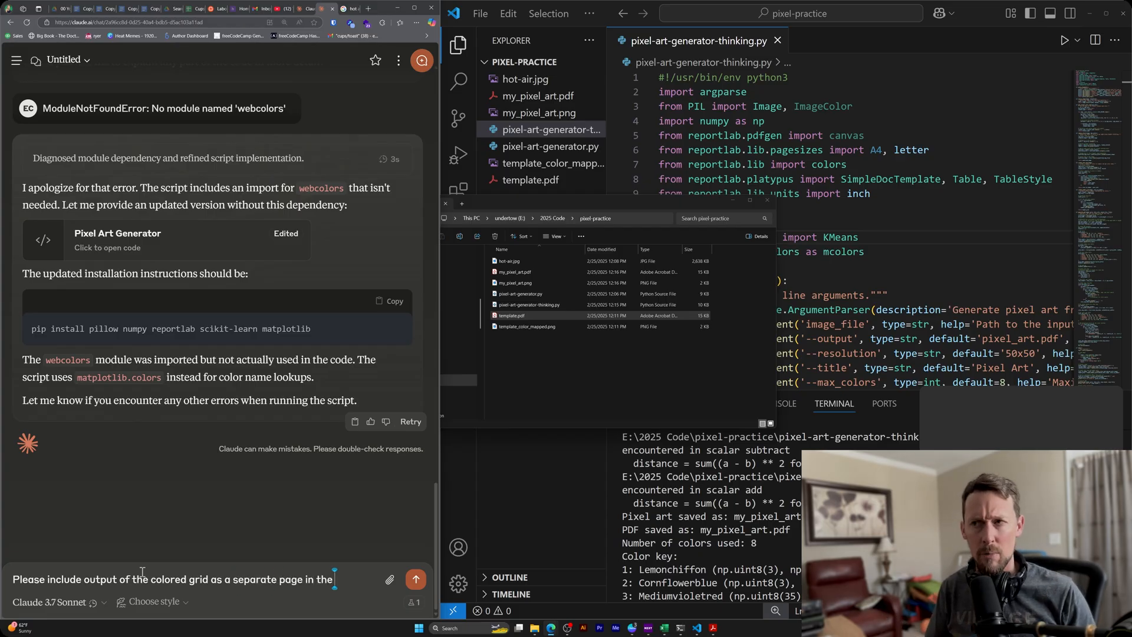
pyautogui.write('Please keep')
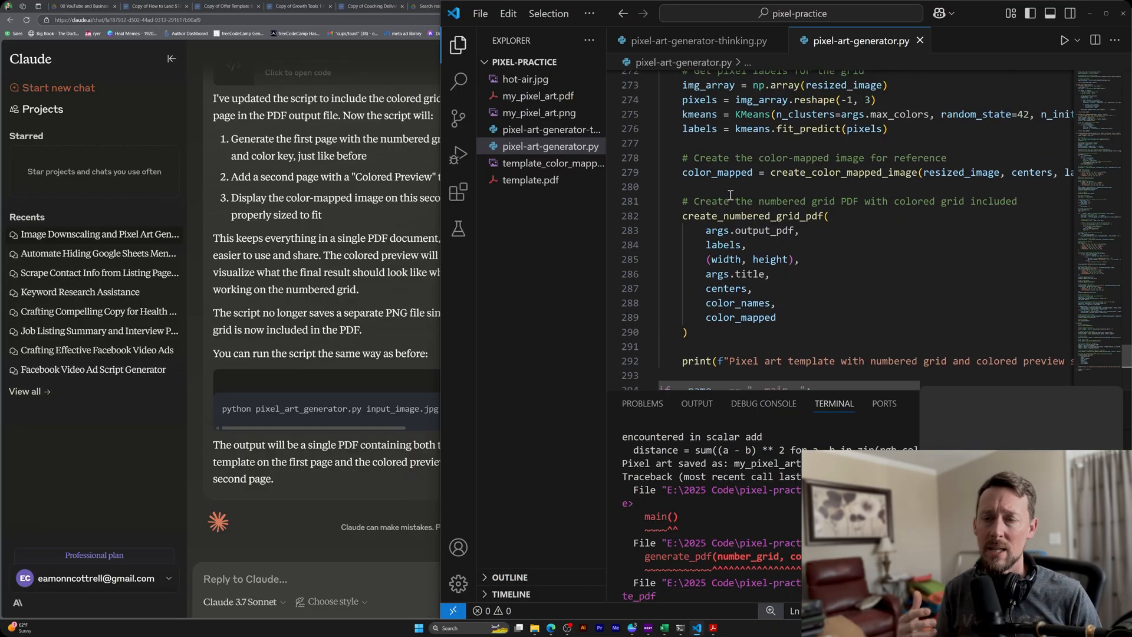
# - Scroll through Claude's revised script that keeps the color key beside the grid
pyautogui.scroll(-3)
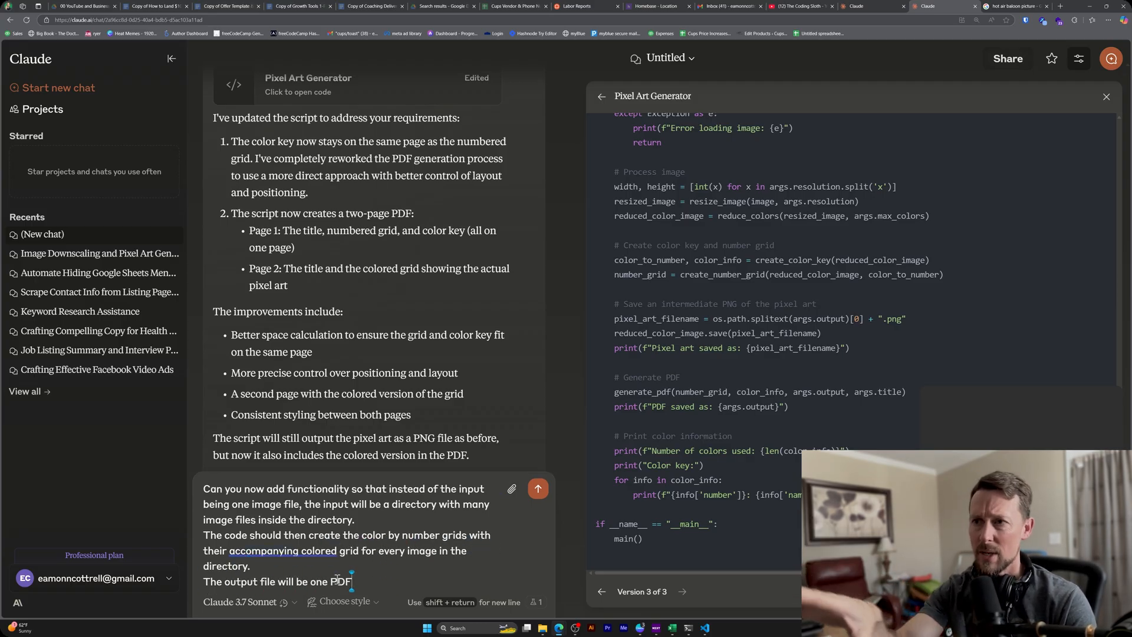
# - Submit the request to process a whole folder of images into one PDF
pyautogui.click(537, 489)
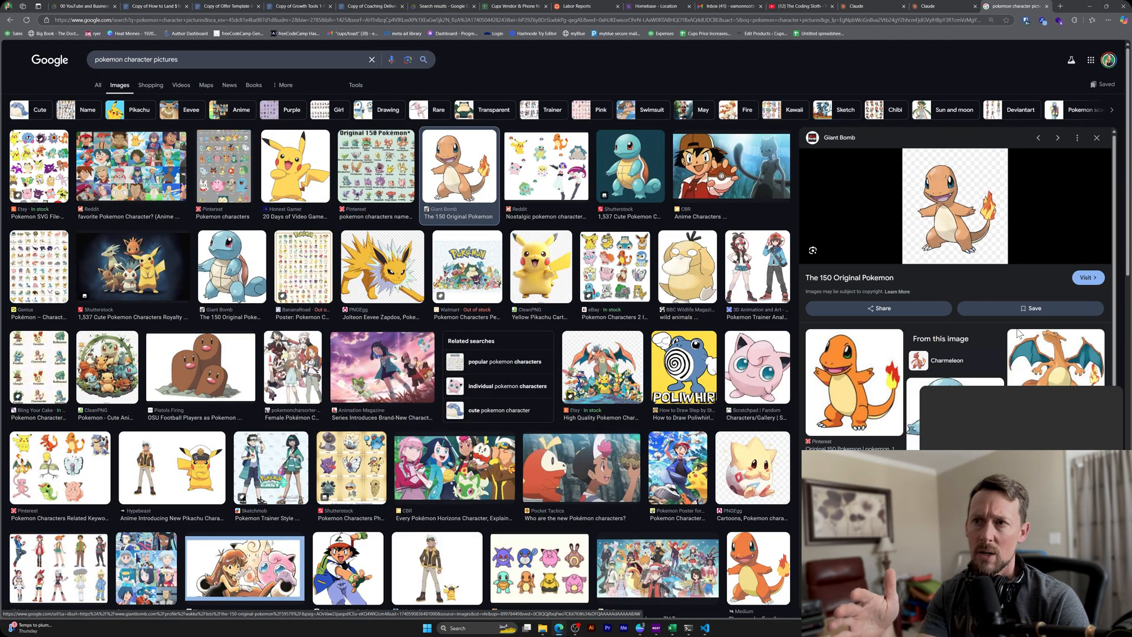
# - Save the Charmander picture from Google Images as a test image
pyautogui.rightClick(952, 206)
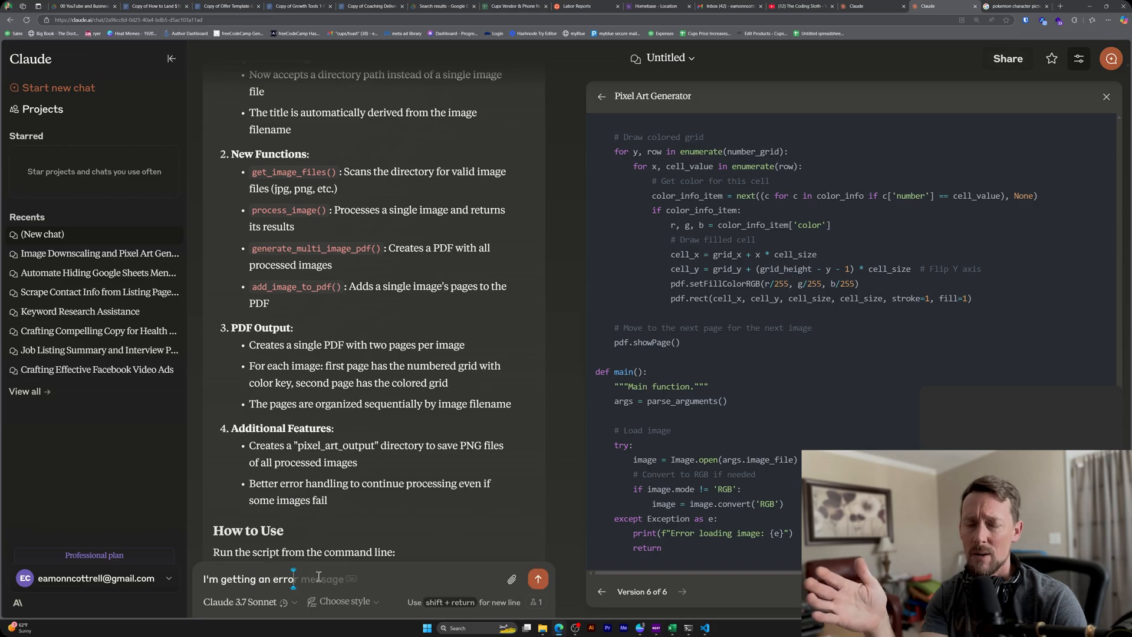
# - Send the generate_pdf error report, then open pixel_art_collection.pdf from the pixels folder run
pyautogui.click(537, 578)
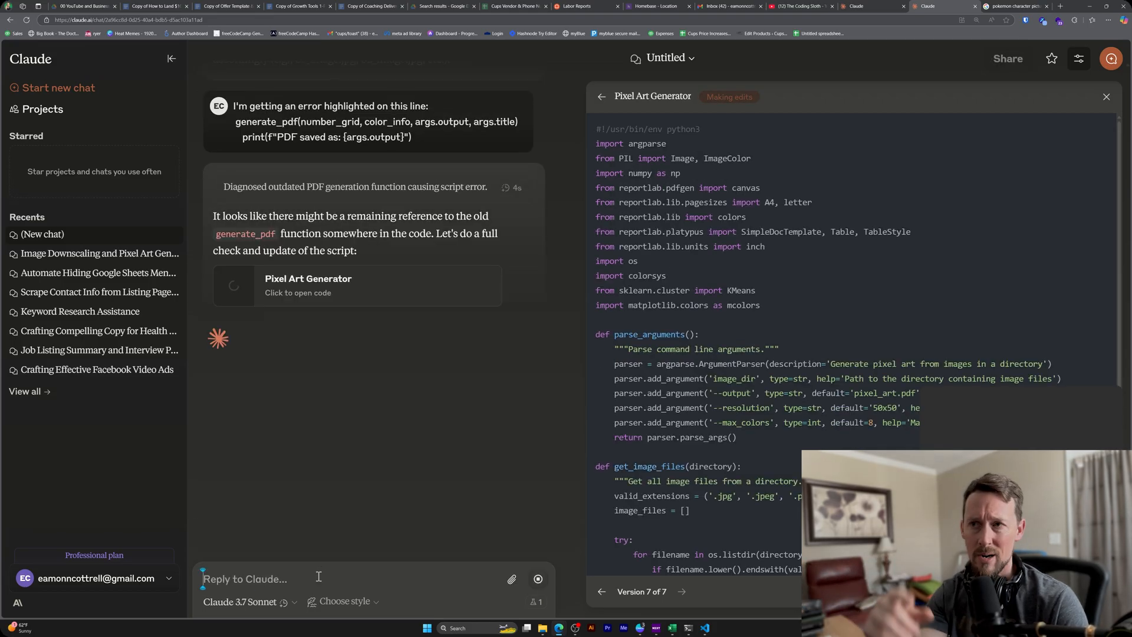
pyautogui.scroll(-3)
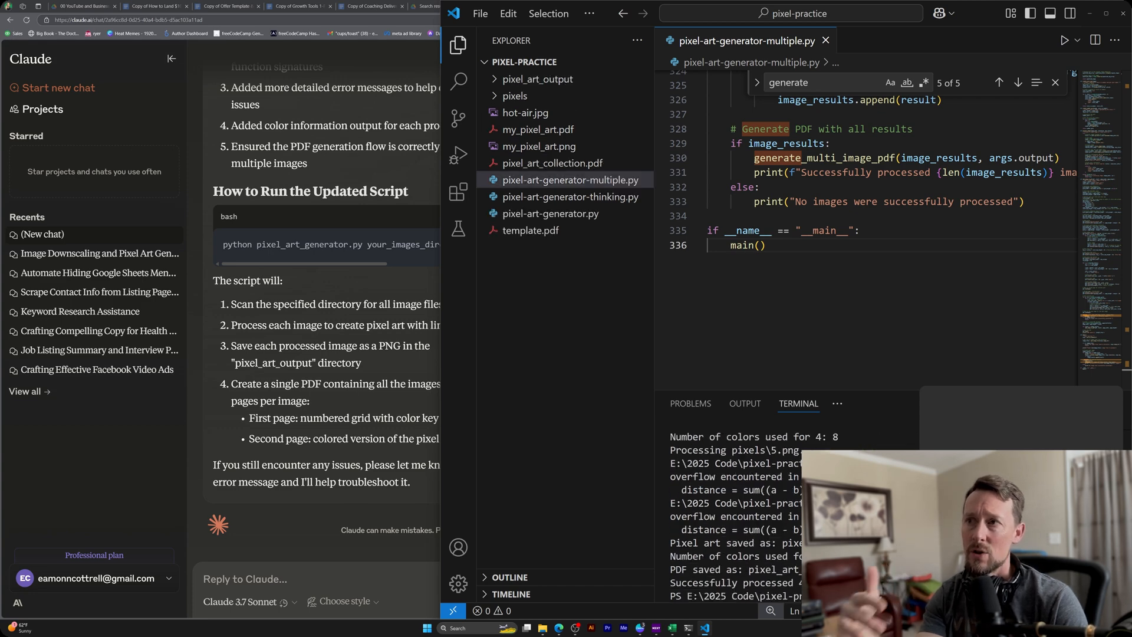
pyautogui.moveTo(565, 113)
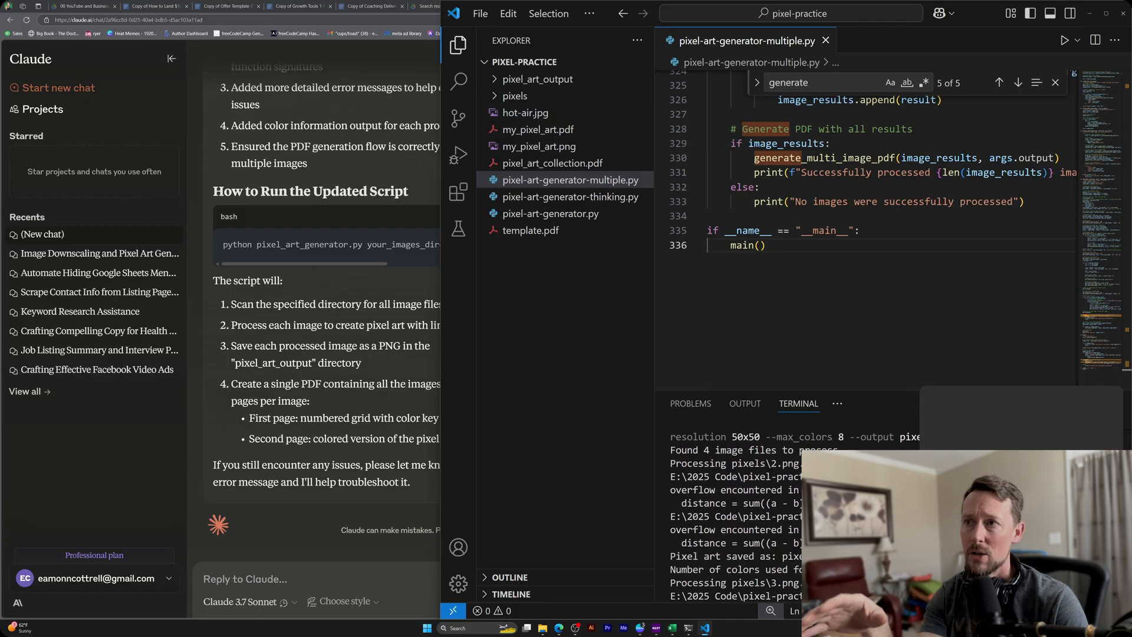
pyautogui.click(515, 96)
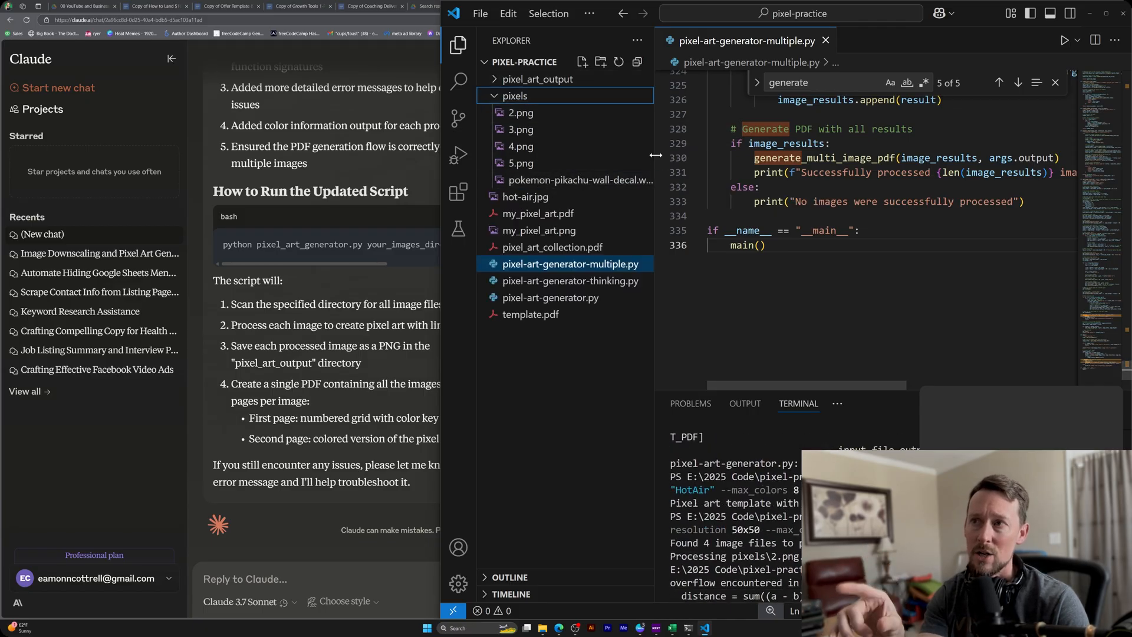
pyautogui.click(552, 163)
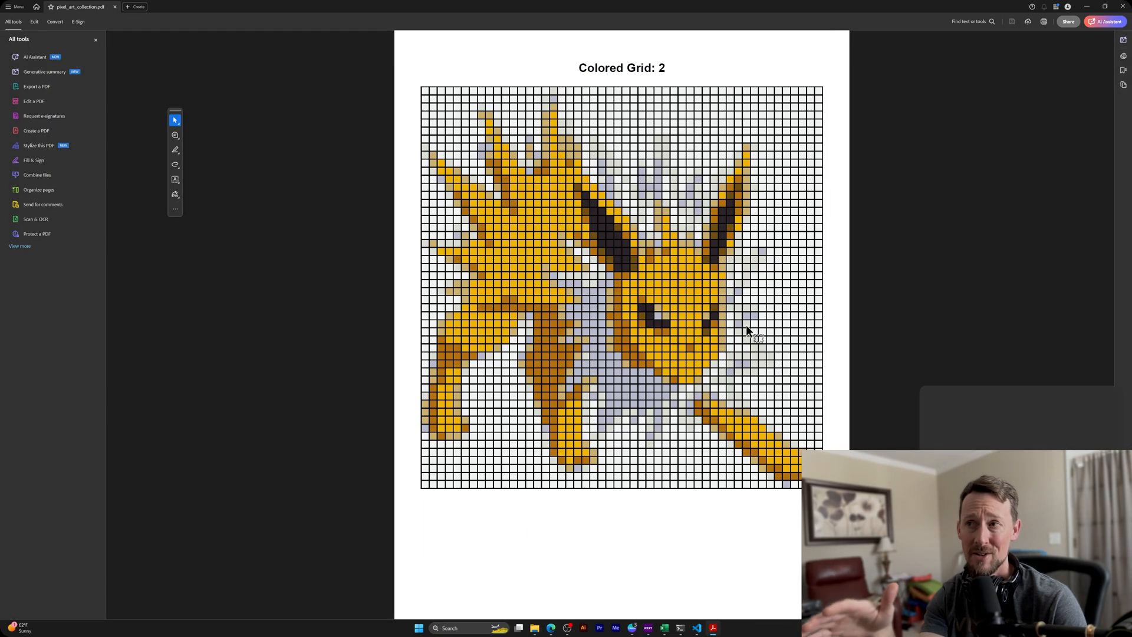
# - Review the numbered grids and colour keys in pixel_art_collection.pdf, then return to the famous paintings image search
pyautogui.scroll(-3)
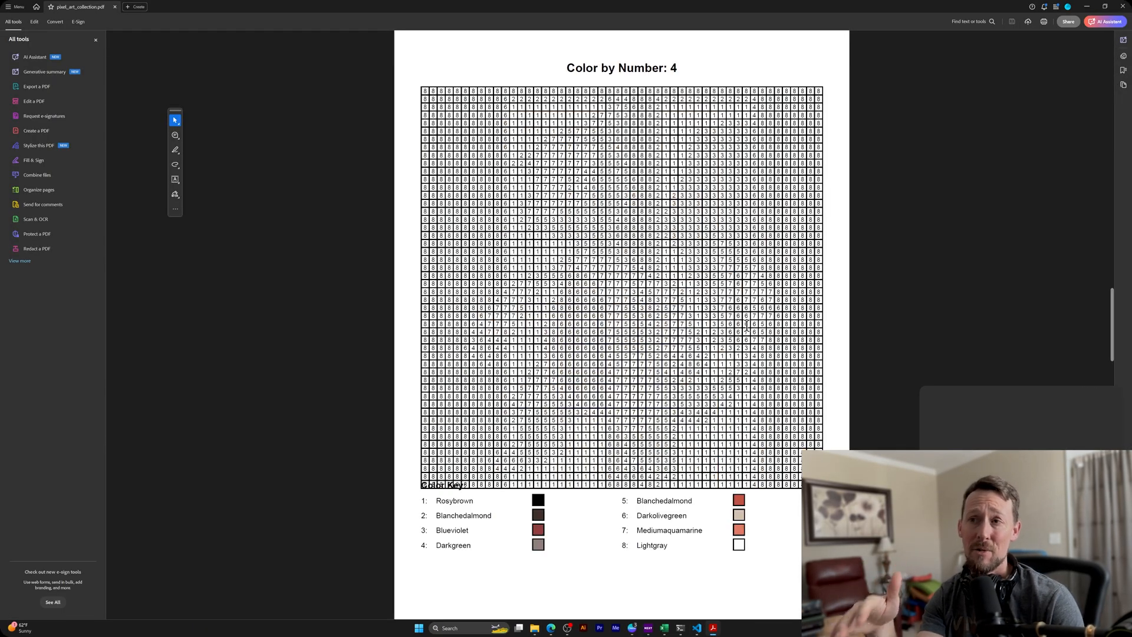
pyautogui.scroll(-3)
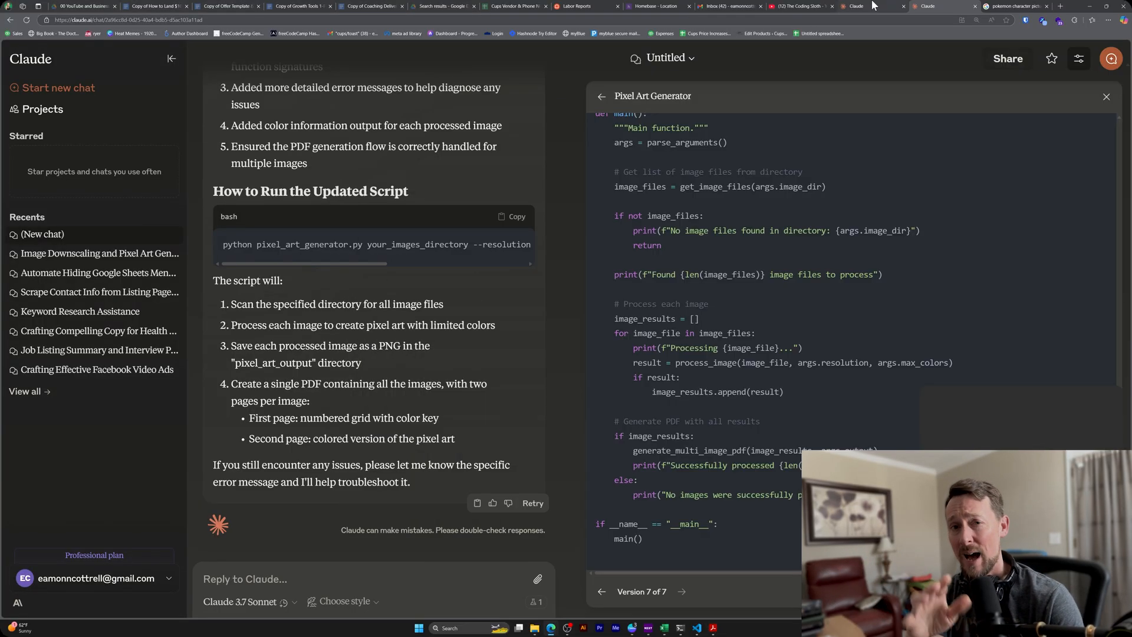
pyautogui.click(1004, 5)
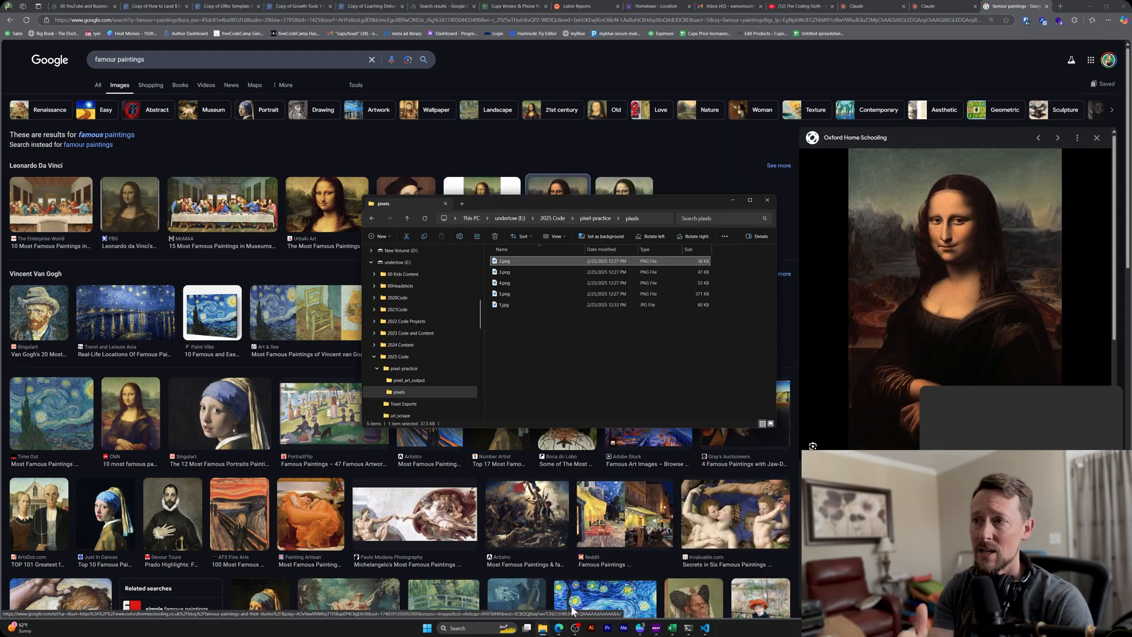
# - Reopen pixel_art_collection.pdf to check image 2's grid and ten-colour key
pyautogui.click(404, 368)
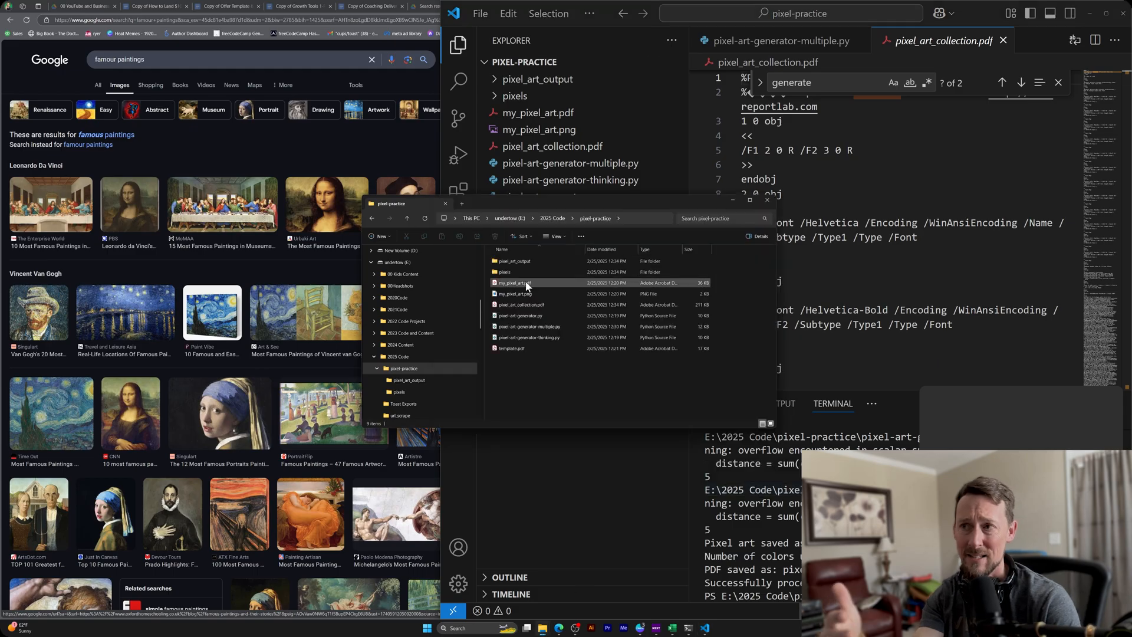
pyautogui.doubleClick(520, 305)
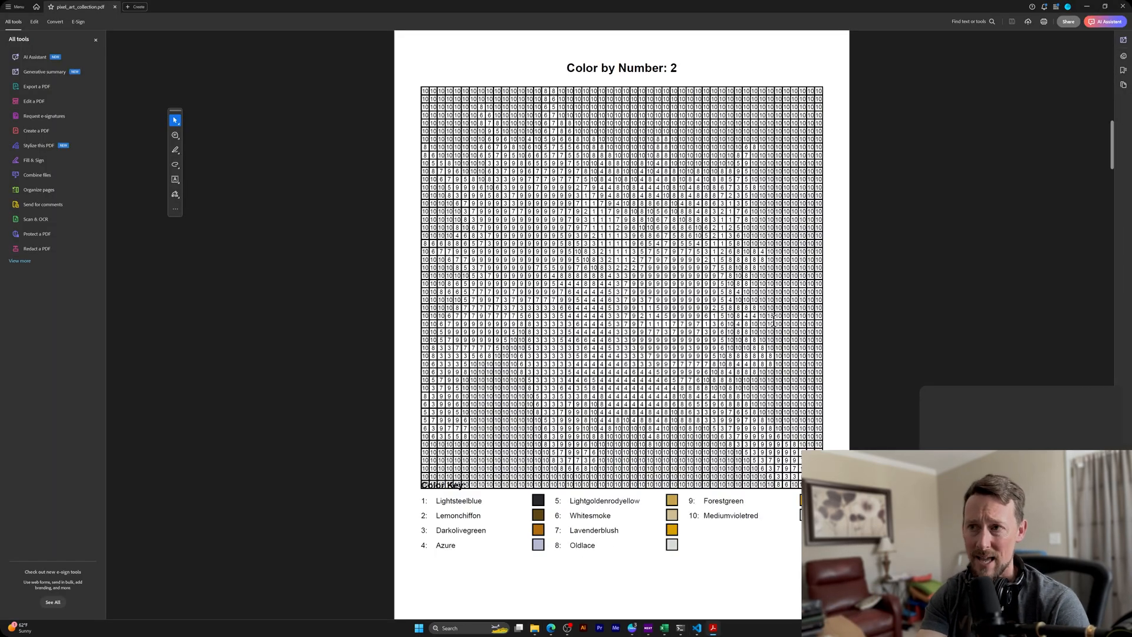